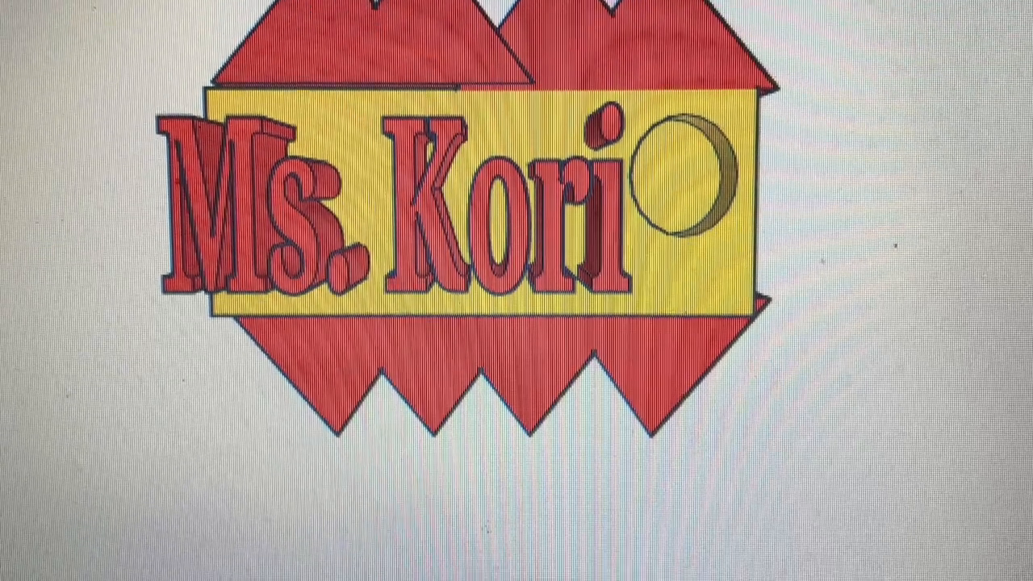
pyautogui.scroll(-3)
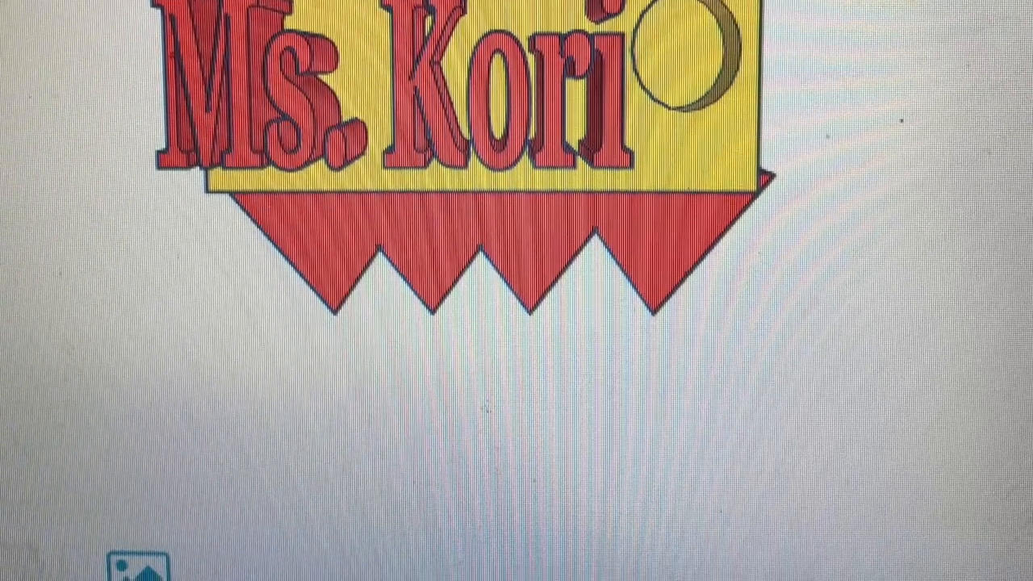